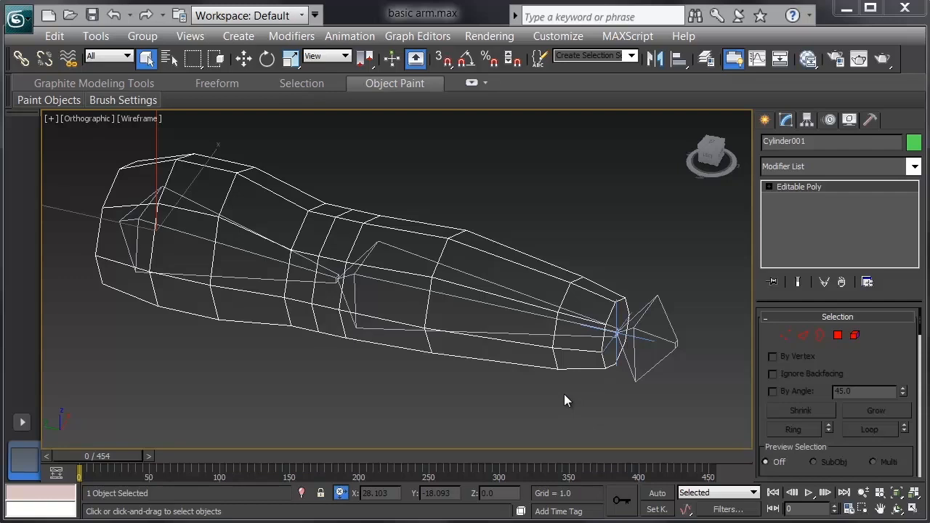
mouse_move(542, 404)
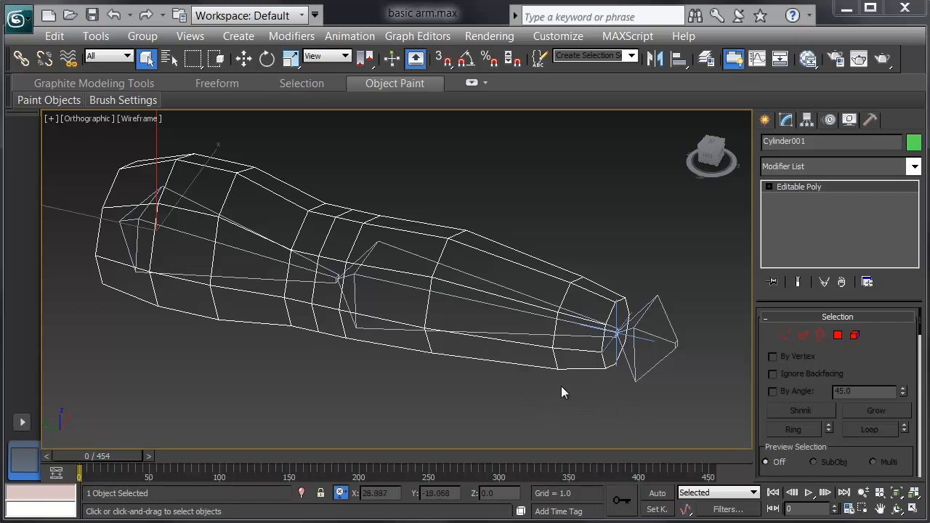
mouse_move(160, 267)
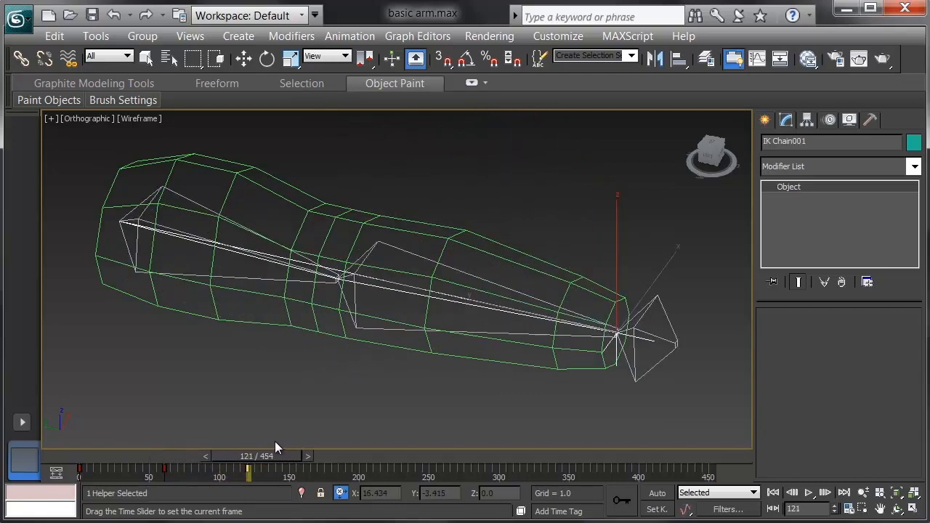
Step: Select the Cylinder001 arm mesh and open its Modifier List in the Modify panel
click(146, 58)
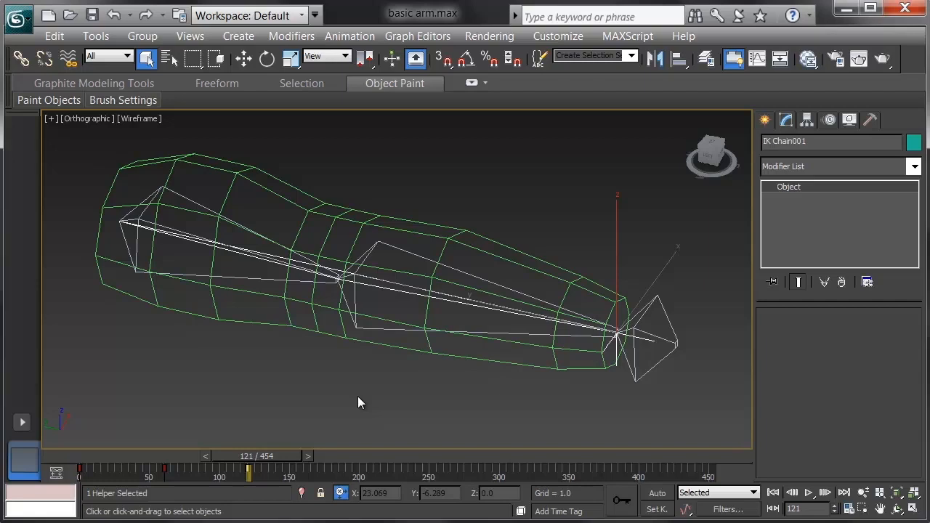
mouse_move(444, 254)
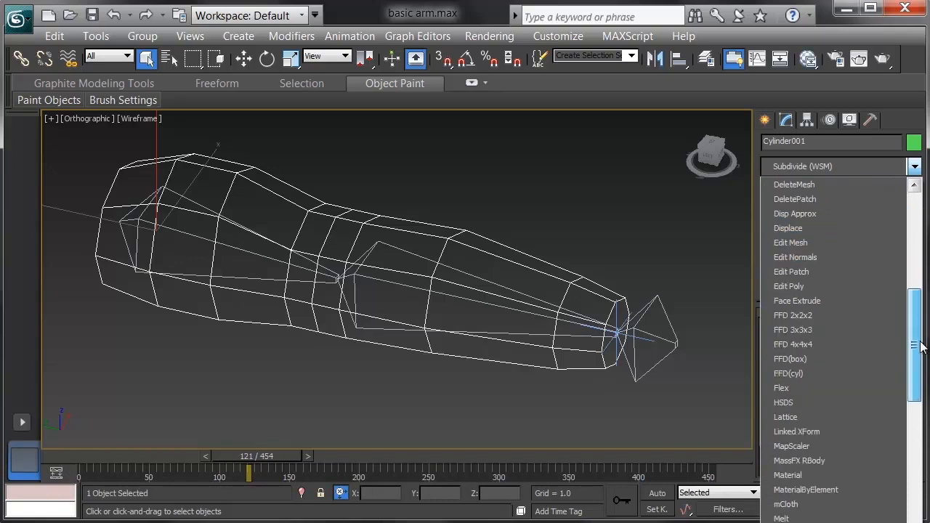
Step: Add a Skin modifier to Cylinder001 from the Modifier List
scroll(down, 3)
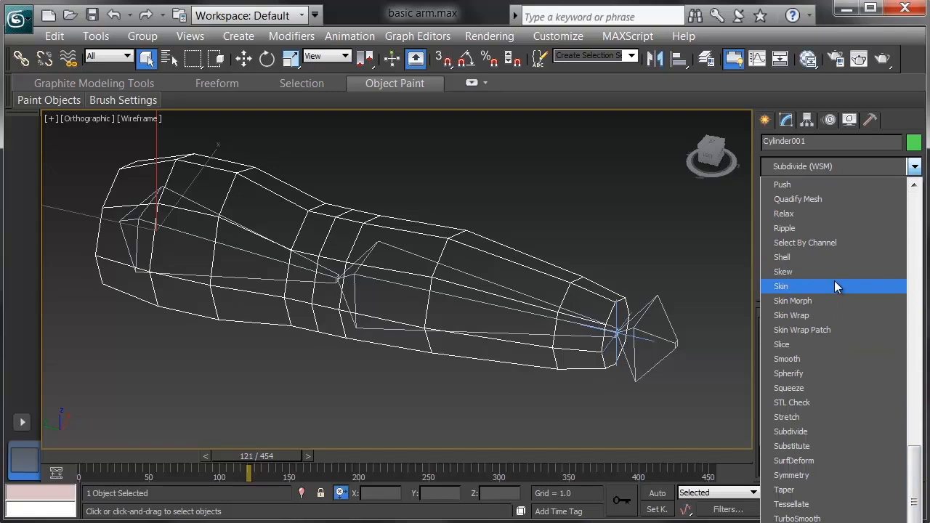
click(781, 286)
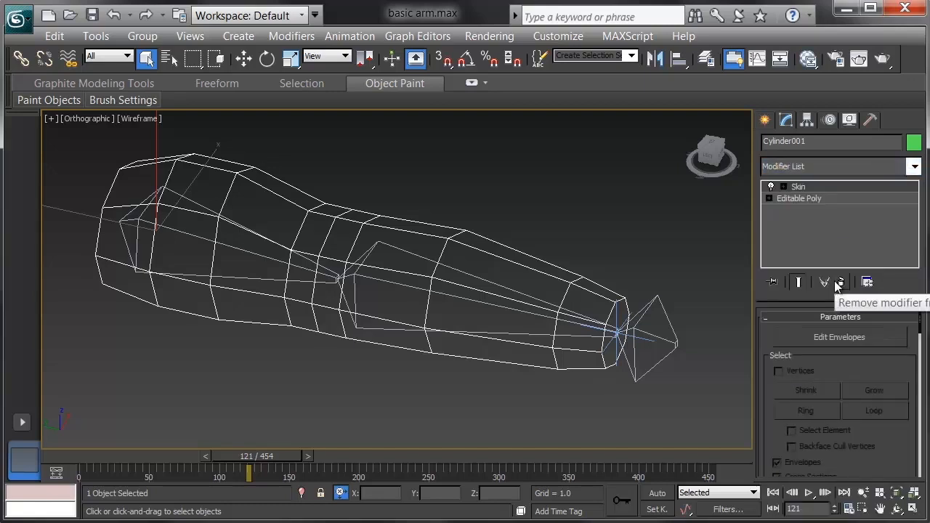
mouse_move(889, 367)
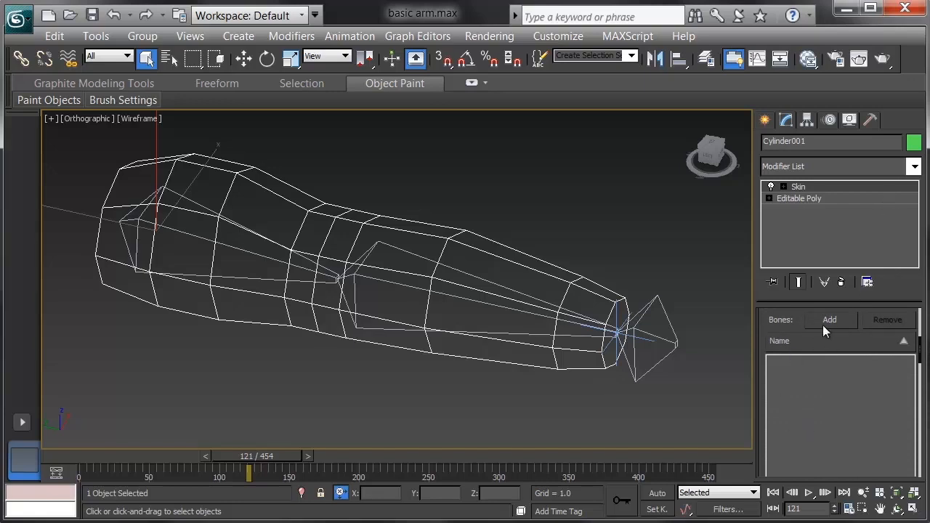
Step: Add Bone001 and its child Bone002 as Skin influences via the Select Bones dialog
click(829, 320)
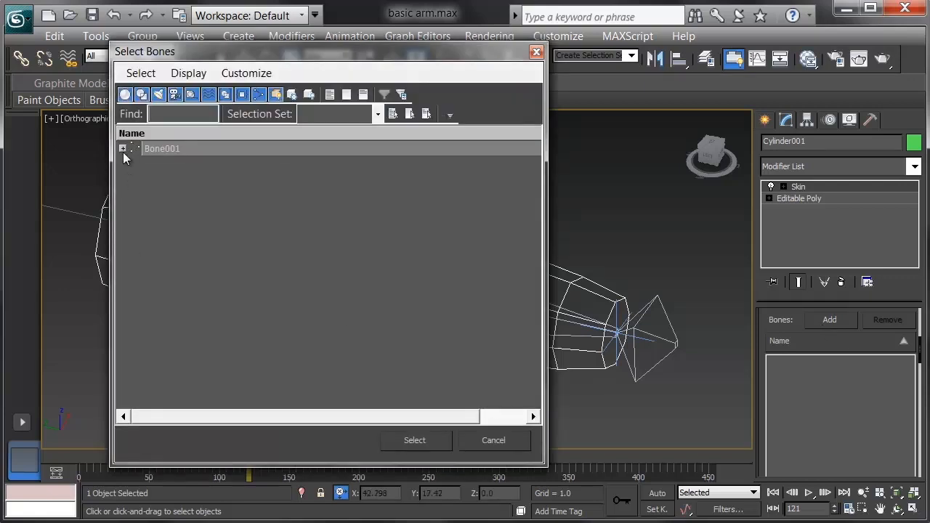
click(124, 149)
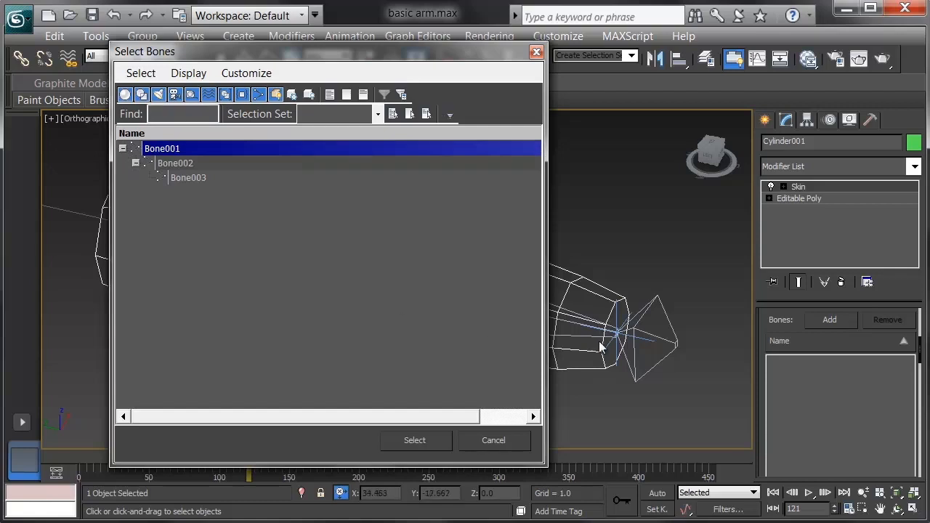
mouse_move(647, 374)
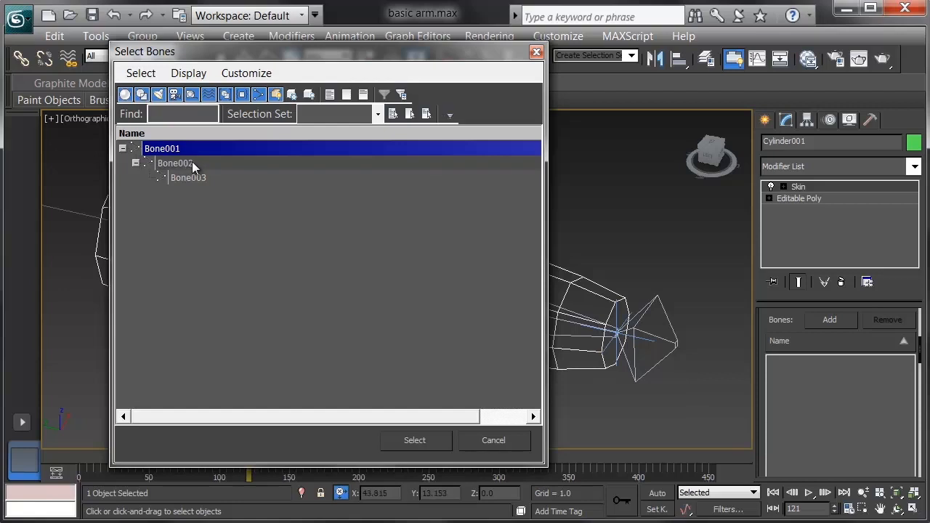
click(175, 163)
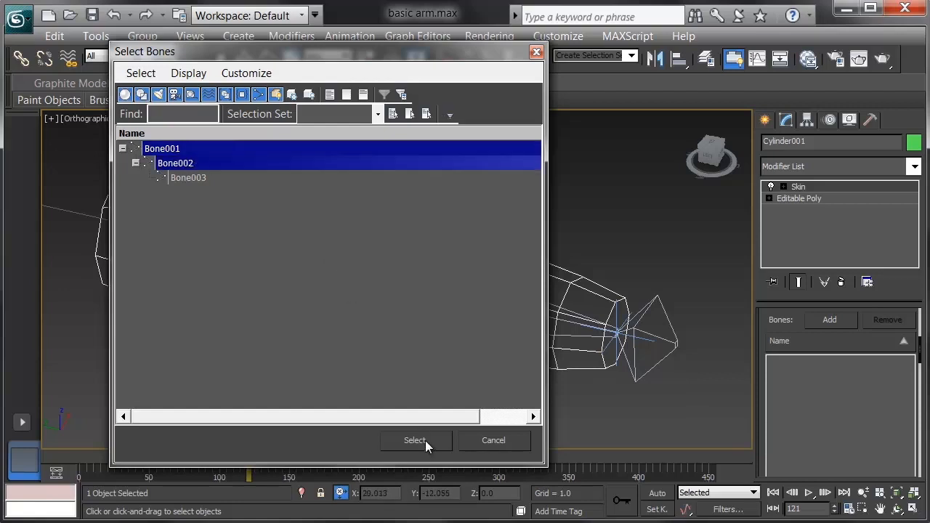
click(415, 439)
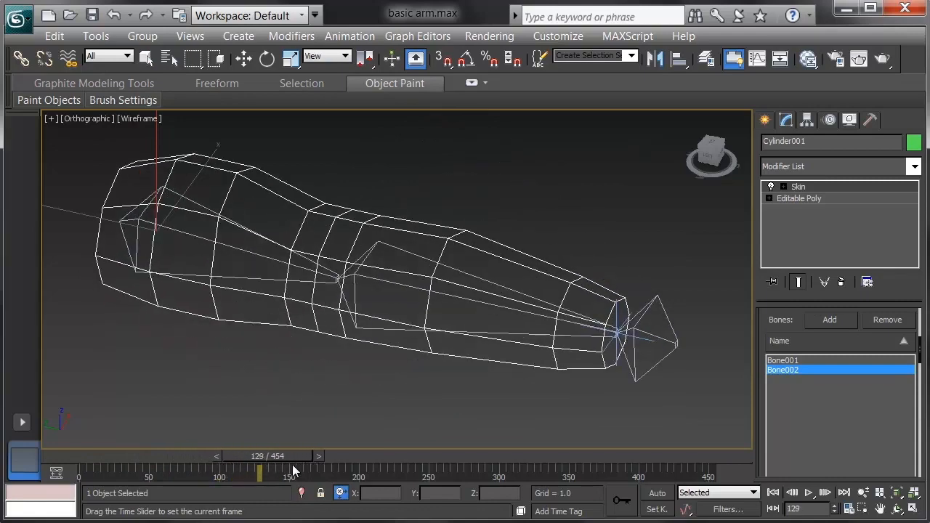
drag(259, 473, 253, 473)
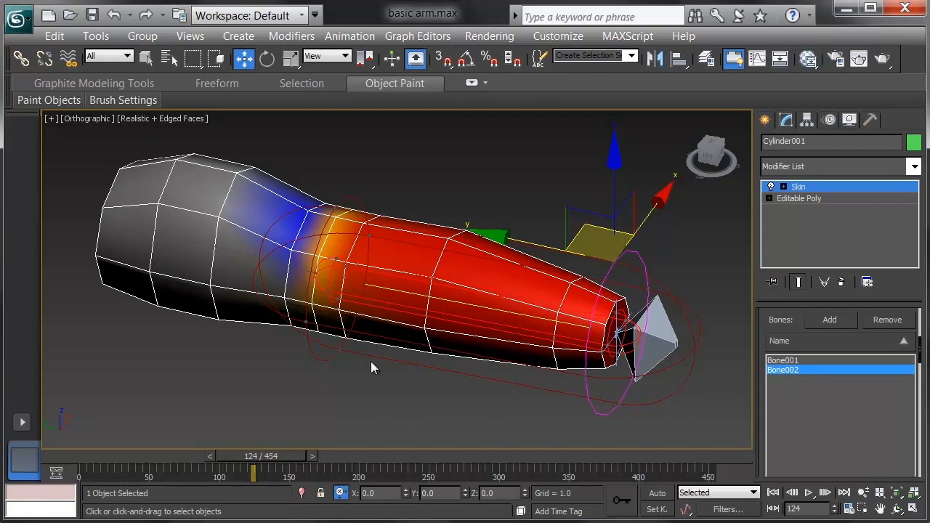
mouse_move(385, 395)
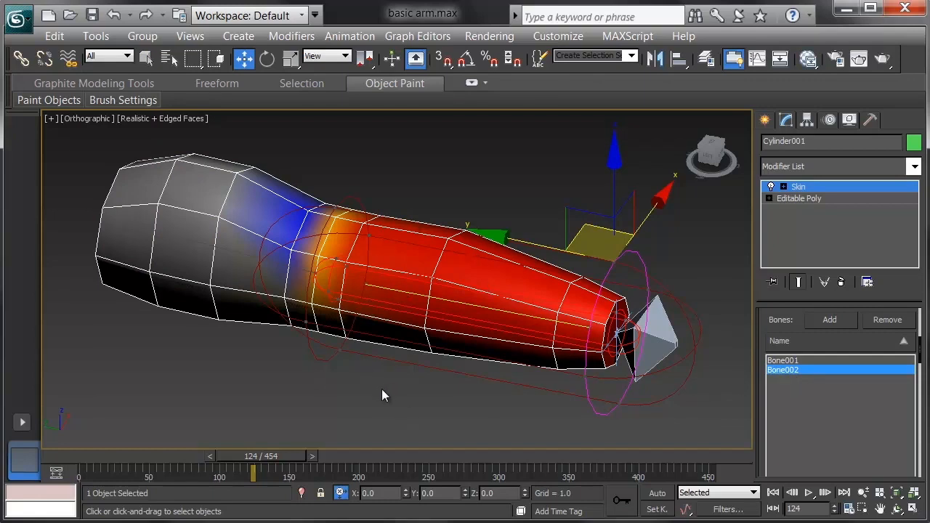
mouse_move(318, 384)
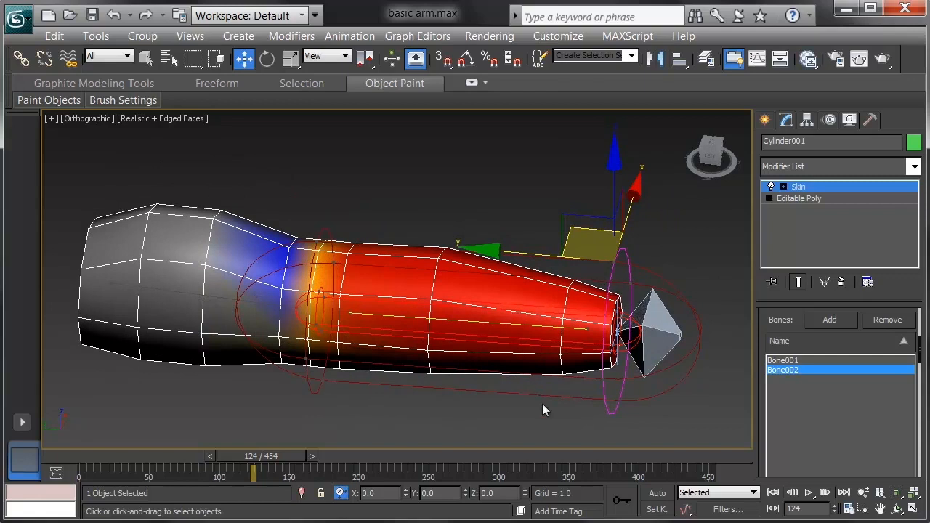
mouse_move(609, 296)
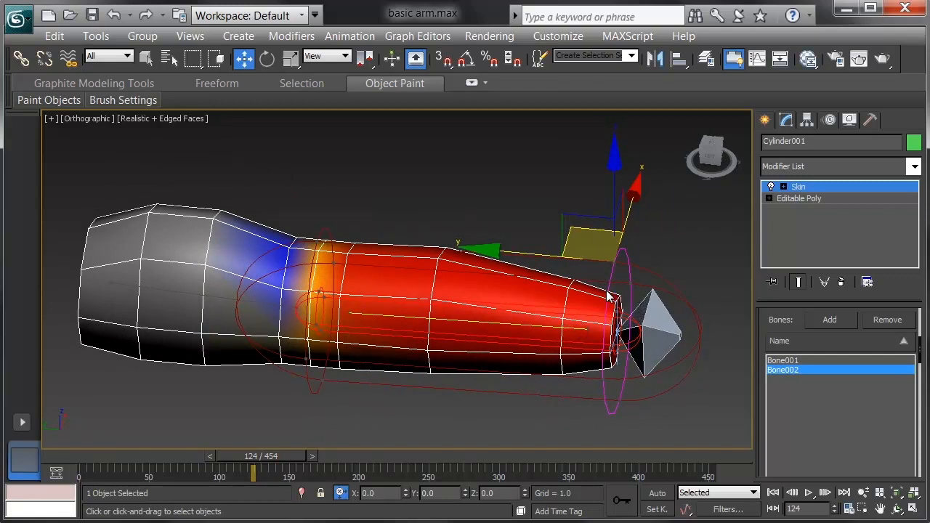
mouse_move(356, 325)
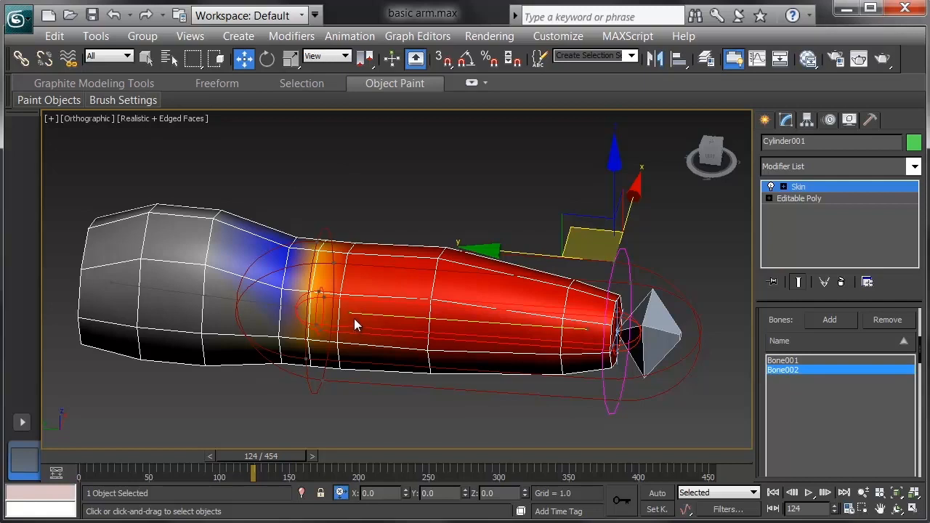
mouse_move(304, 260)
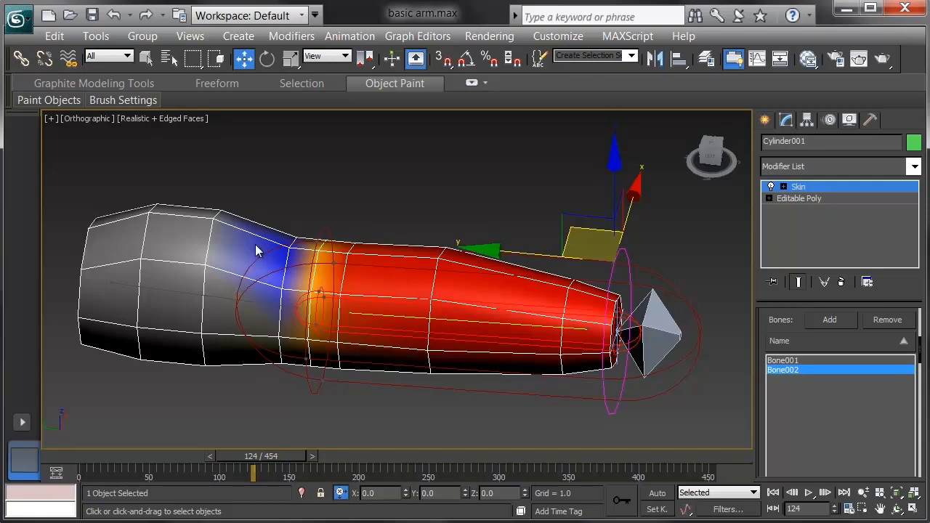
Step: Move the animation to frame 130 while viewing Bone002's forearm weight colours
drag(254, 456, 240, 456)
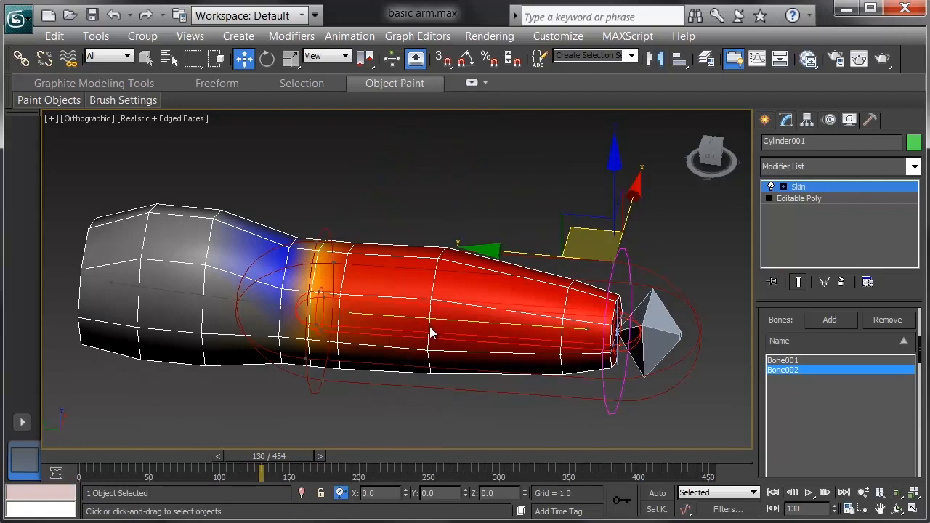
Step: Bring up the Skin envelope and weight-tool quad menu over the arm
right_click(432, 333)
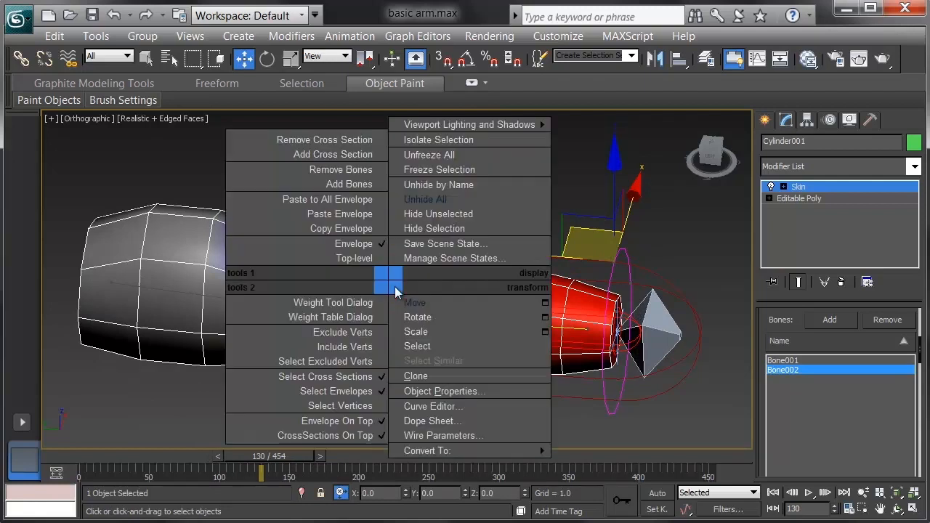
mouse_move(306, 361)
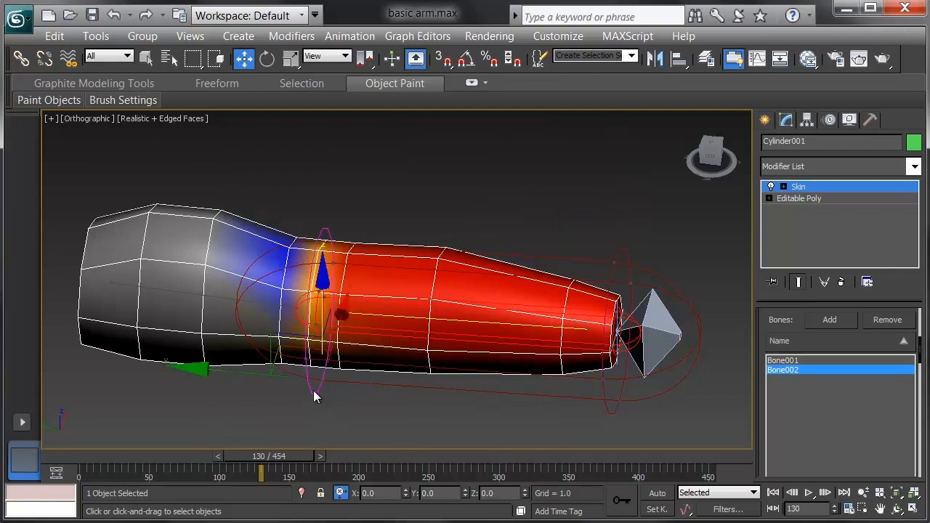
mouse_move(545, 327)
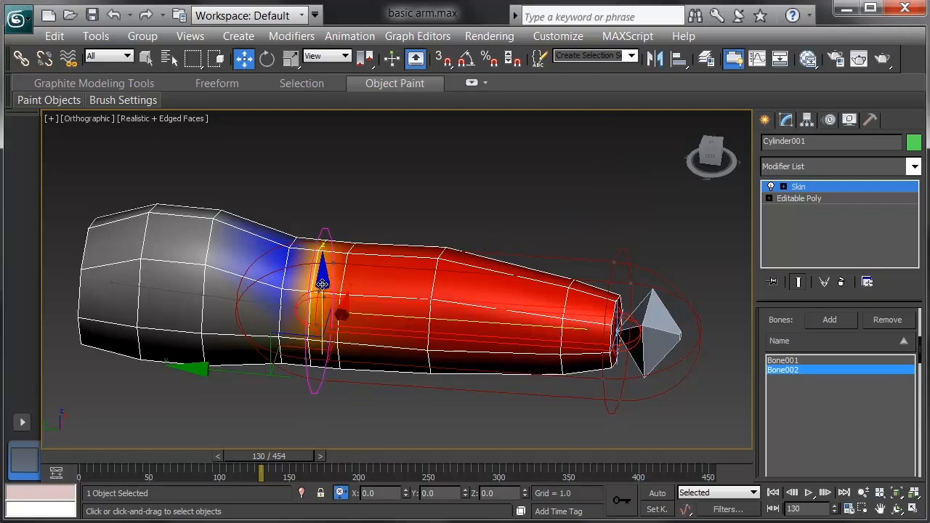
Step: Trial-drag Bone002's elbow envelope end, cancel it, scrub the bend, and return to frame 0
drag(322, 283, 324, 308)
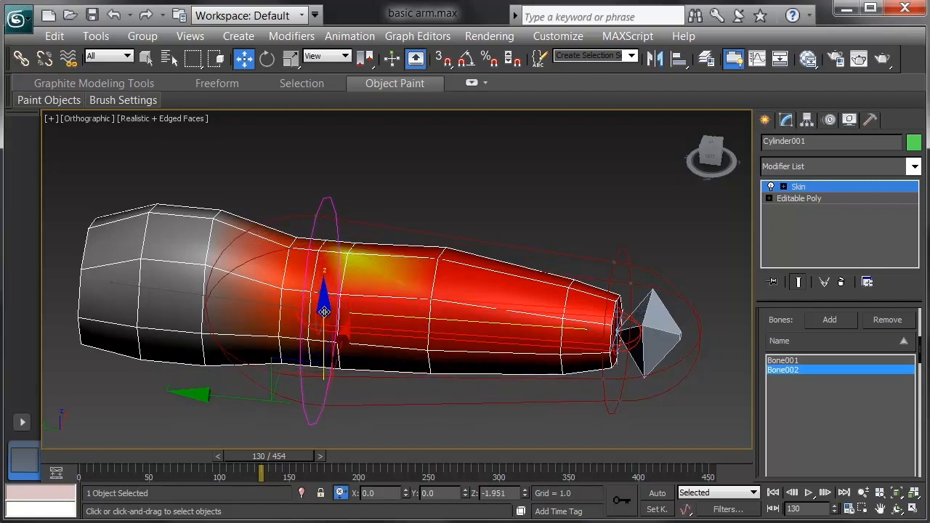
drag(323, 302, 329, 345)
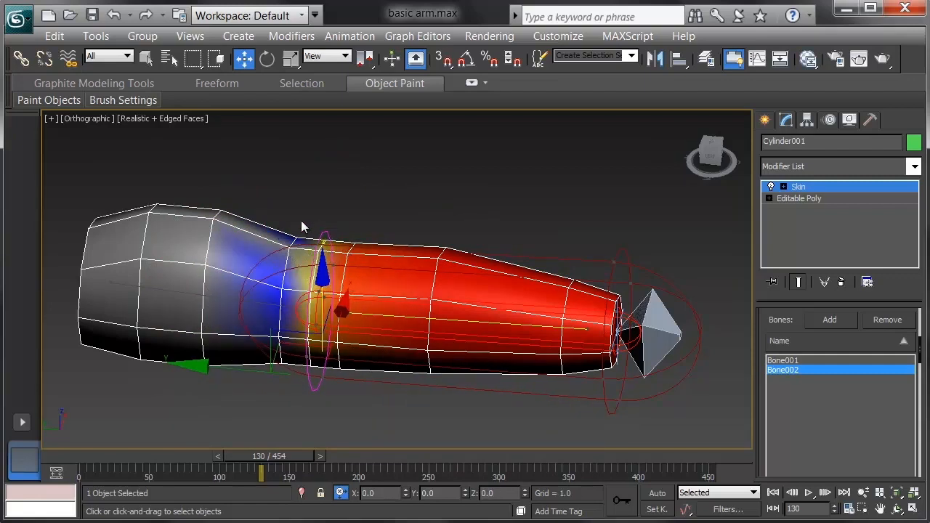
mouse_move(272, 458)
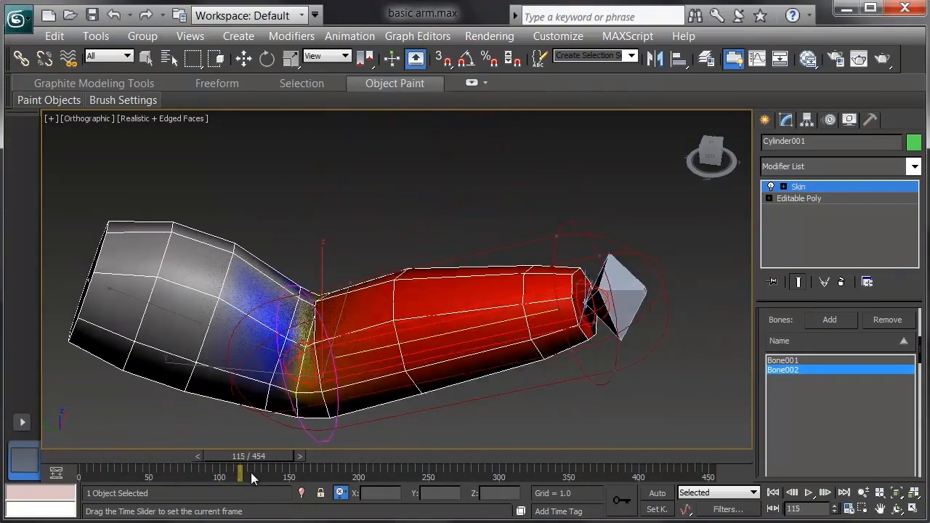
drag(240, 475, 253, 475)
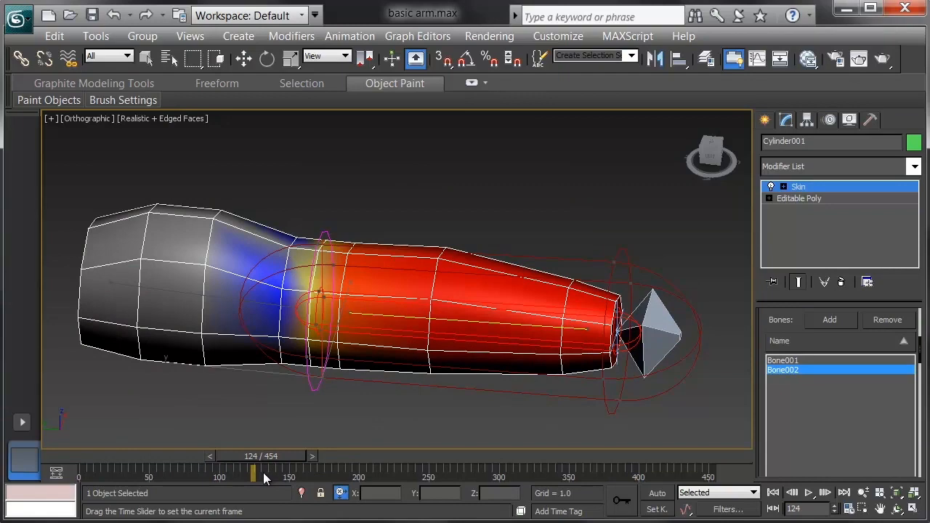
drag(253, 474, 248, 474)
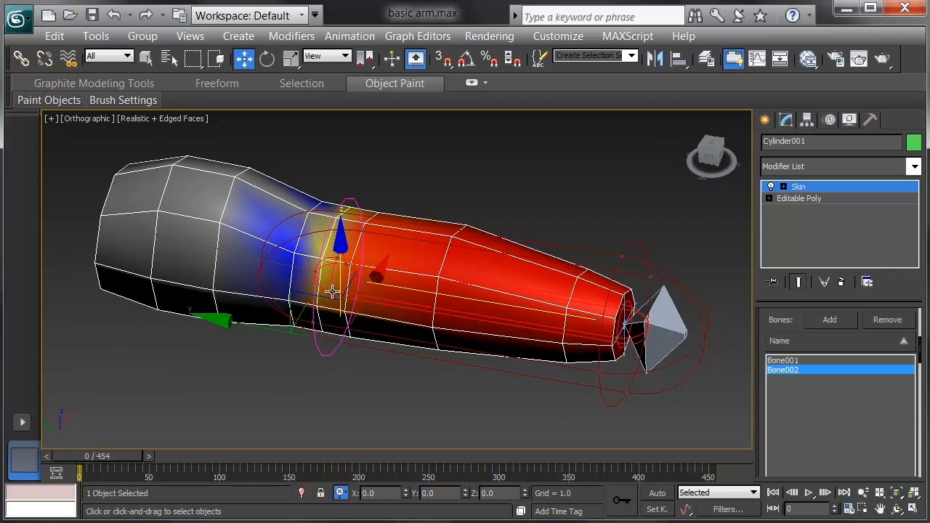
Step: Pull Bone002's envelope end up toward Bone001, scrub the elbow bend, and return to frame 0
drag(341, 240, 330, 189)
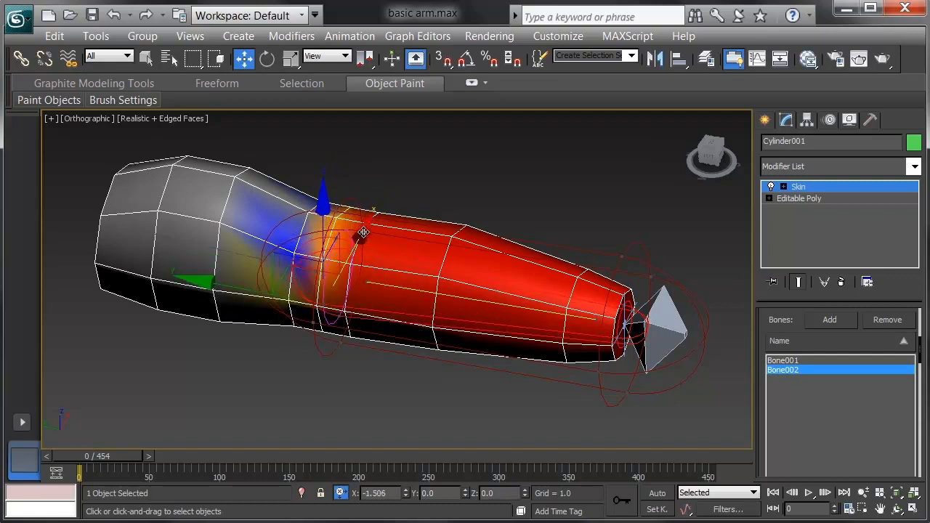
drag(363, 233, 370, 236)
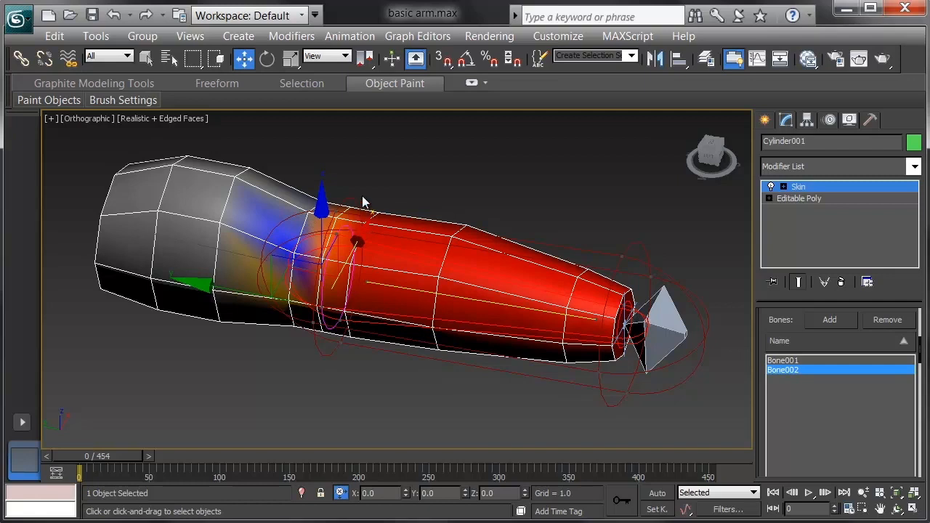
mouse_move(342, 343)
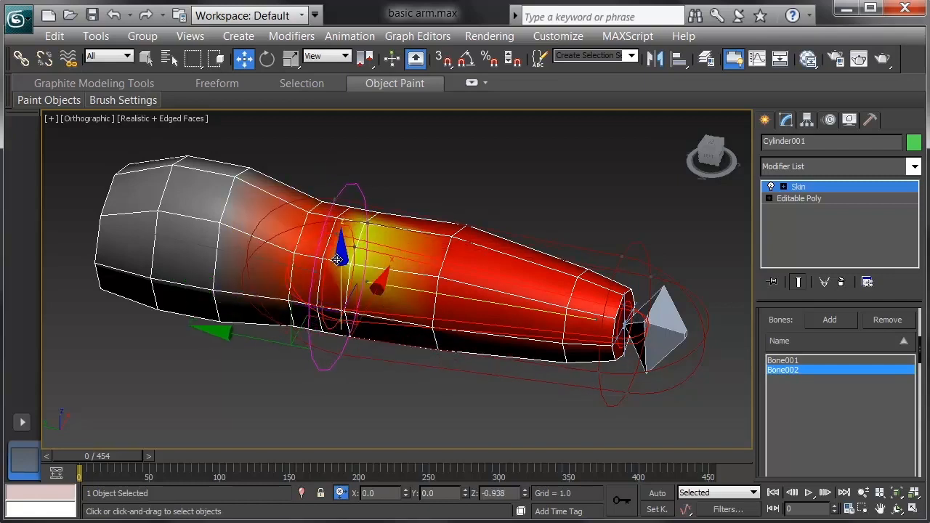
drag(54, 456, 123, 455)
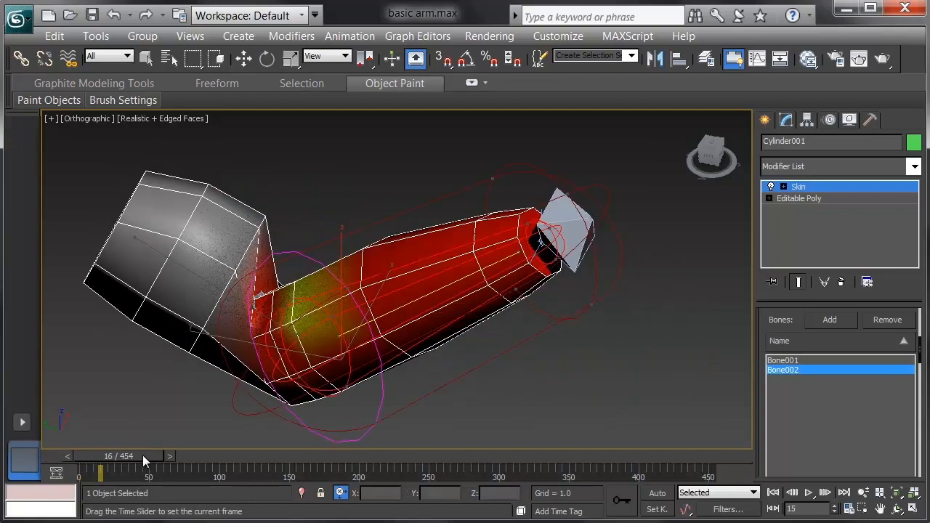
click(47, 457)
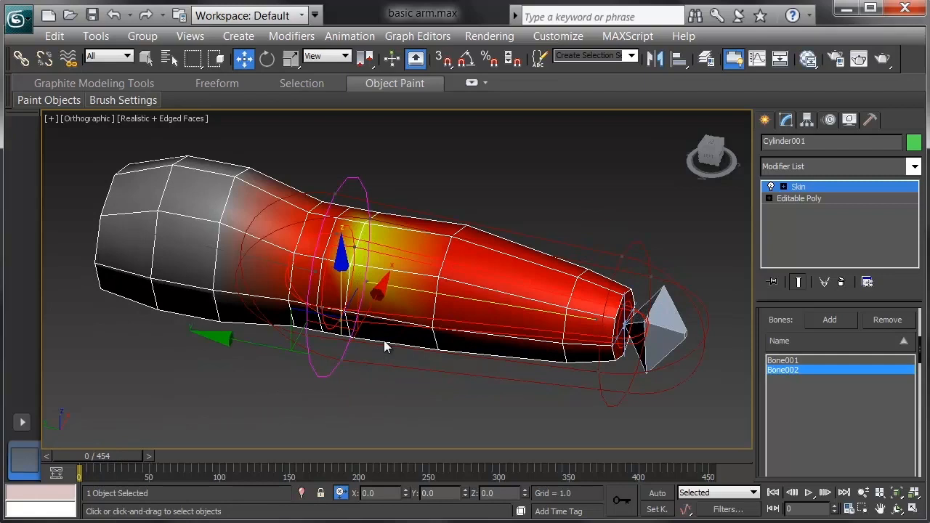
mouse_move(342, 246)
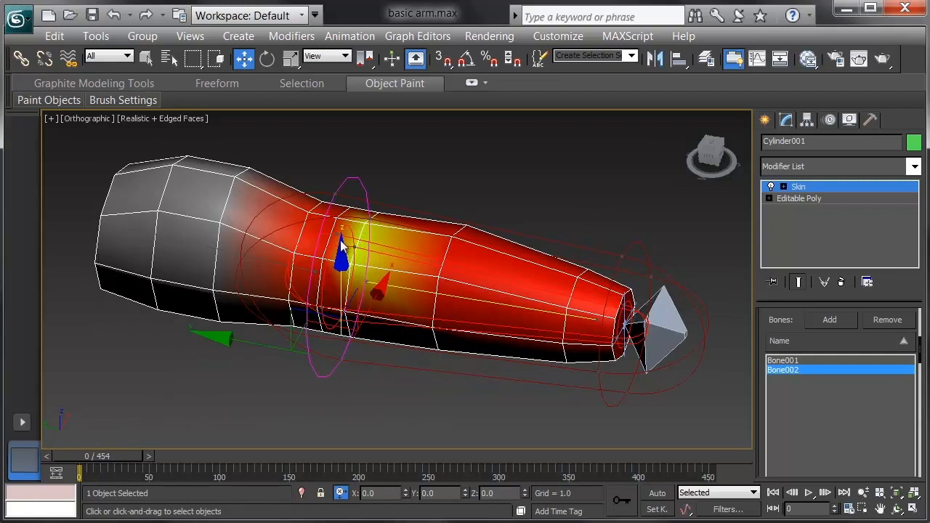